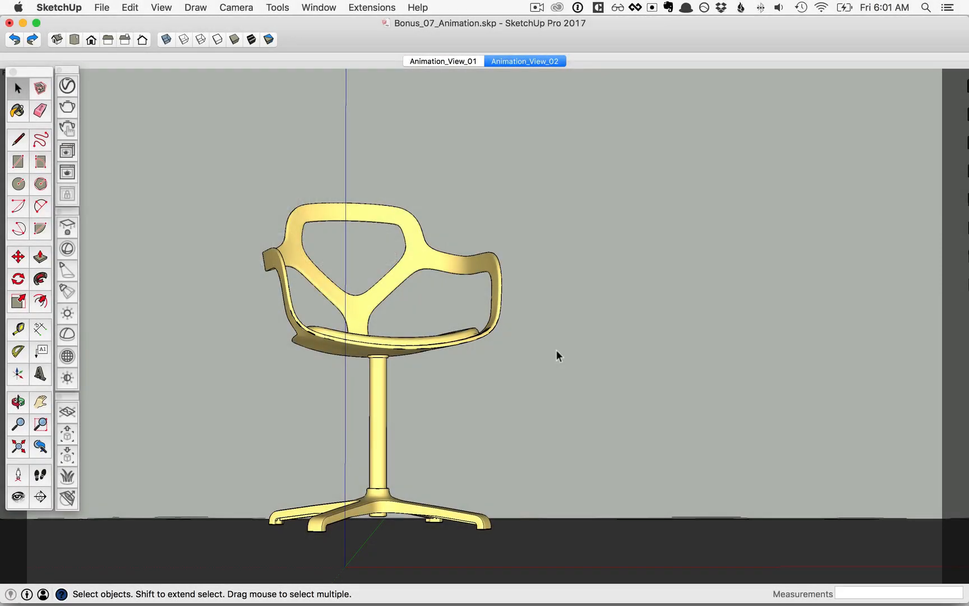
pyautogui.moveTo(535, 325)
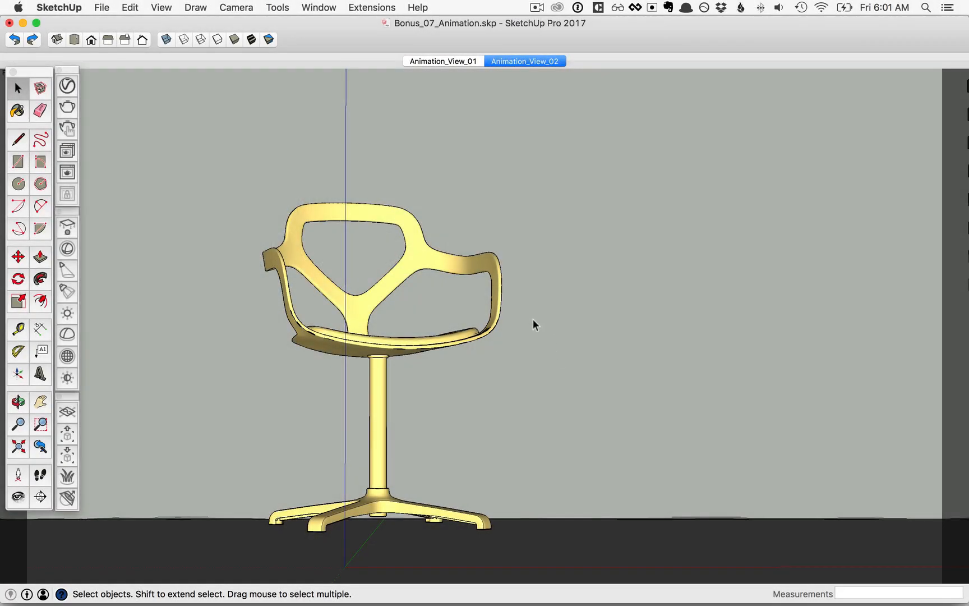
pyautogui.moveTo(418, 65)
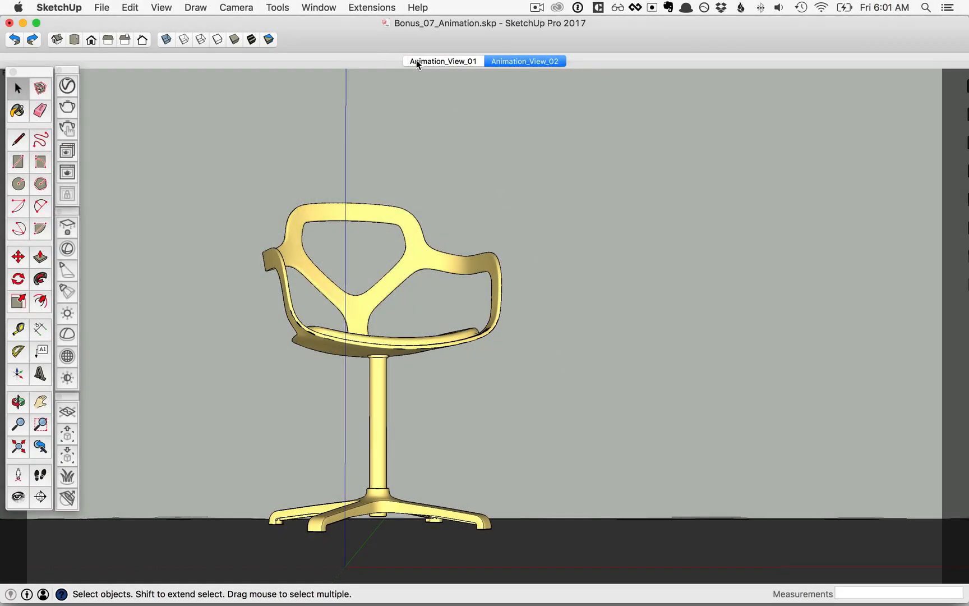
pyautogui.moveTo(524, 60)
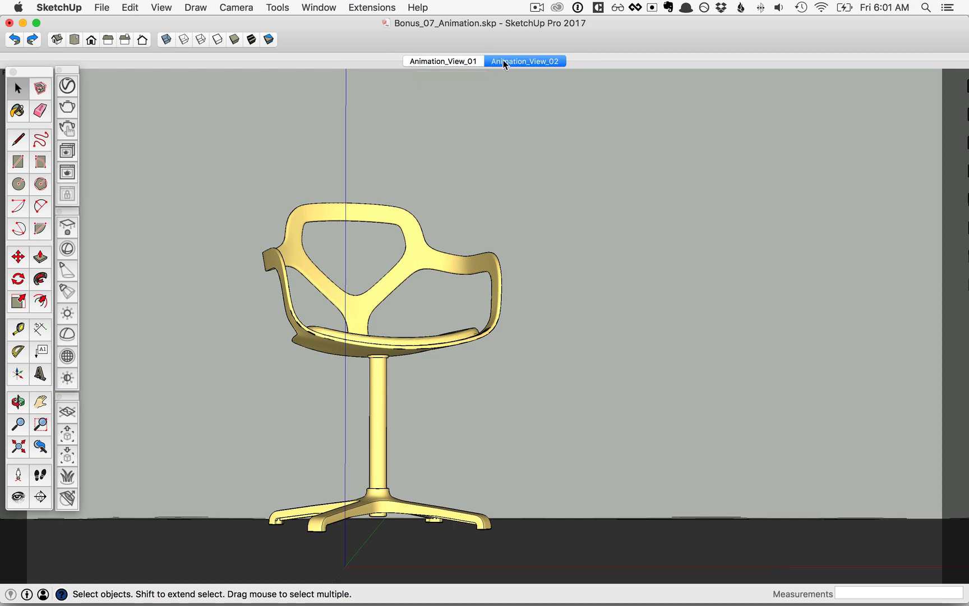
# Step: Play the camera move from Animation_View_01 to Animation_View_02 around the chair
pyautogui.click(443, 61)
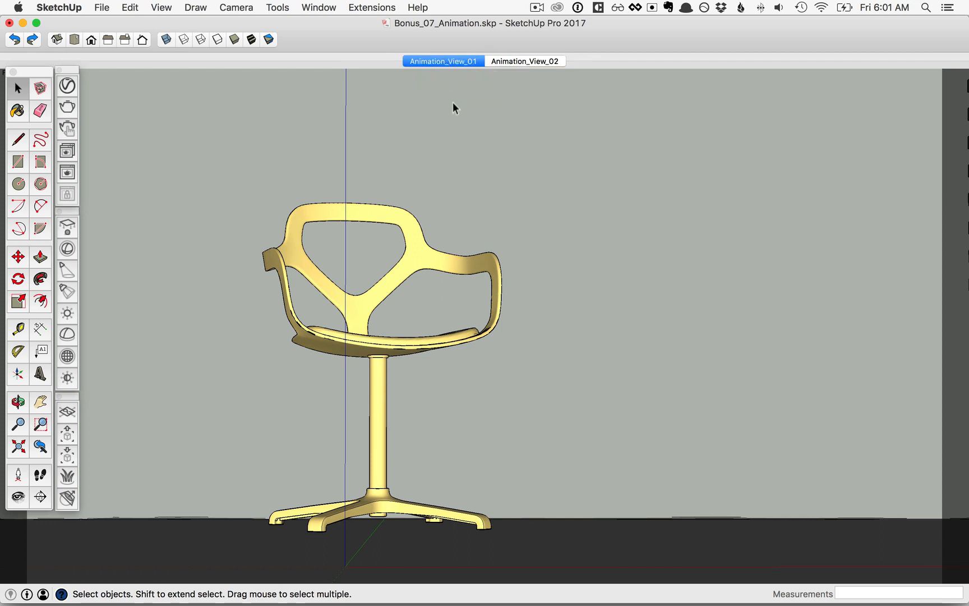
pyautogui.click(525, 61)
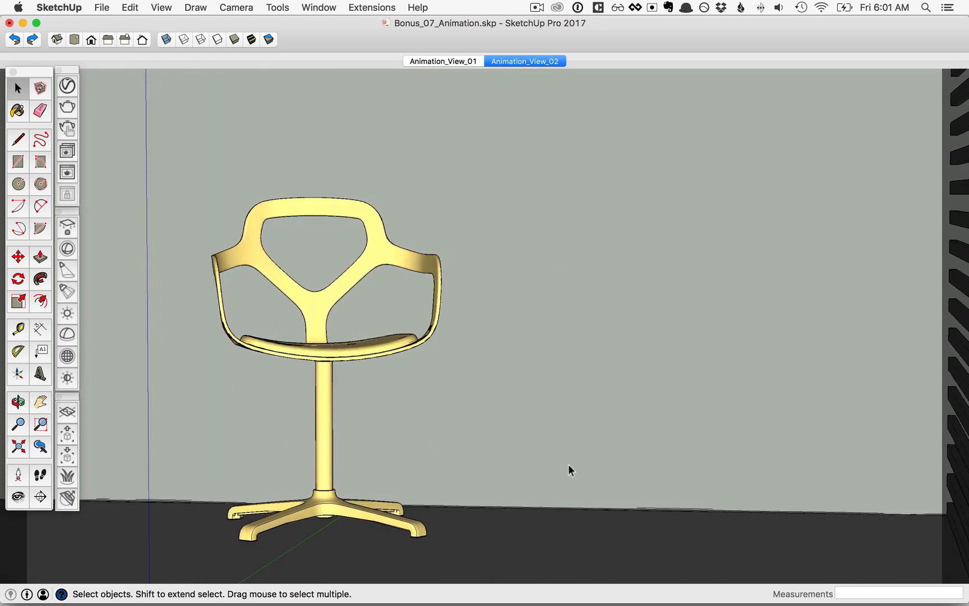
pyautogui.moveTo(413, 100)
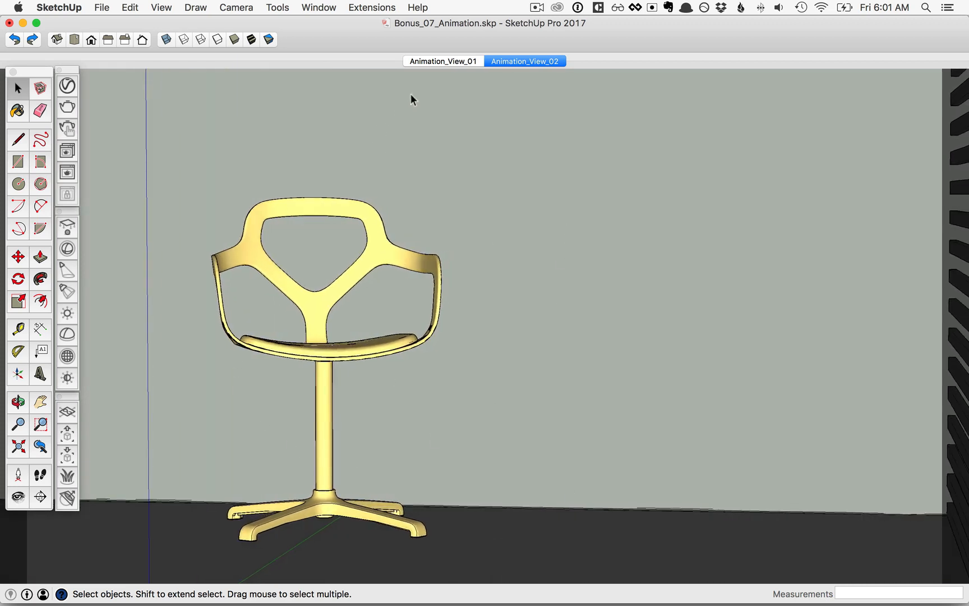
pyautogui.moveTo(361, 287)
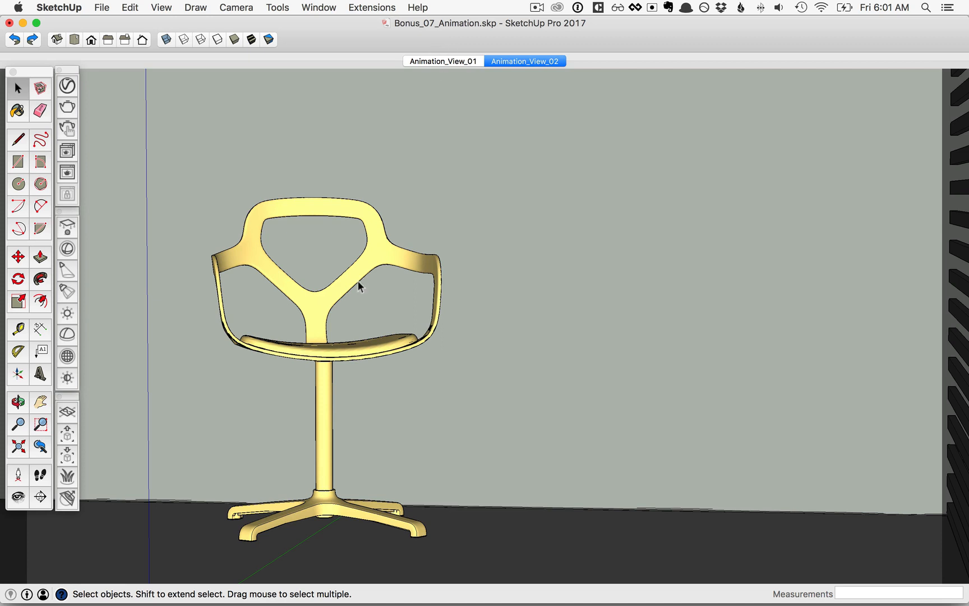
pyautogui.moveTo(325, 8)
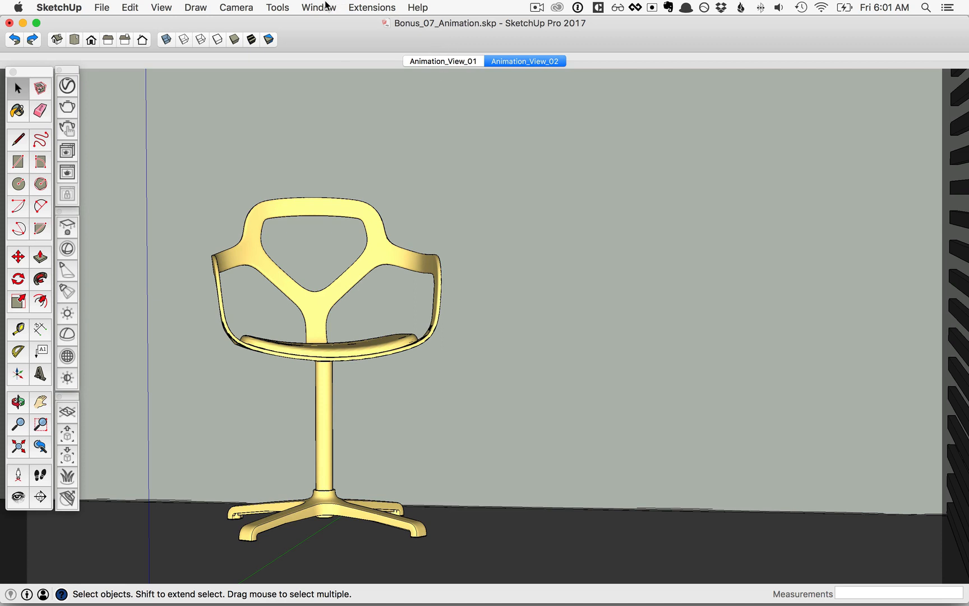
# Step: In Model Info > Animation, set transition time 4 s and slide delay 0 s
pyautogui.click(318, 8)
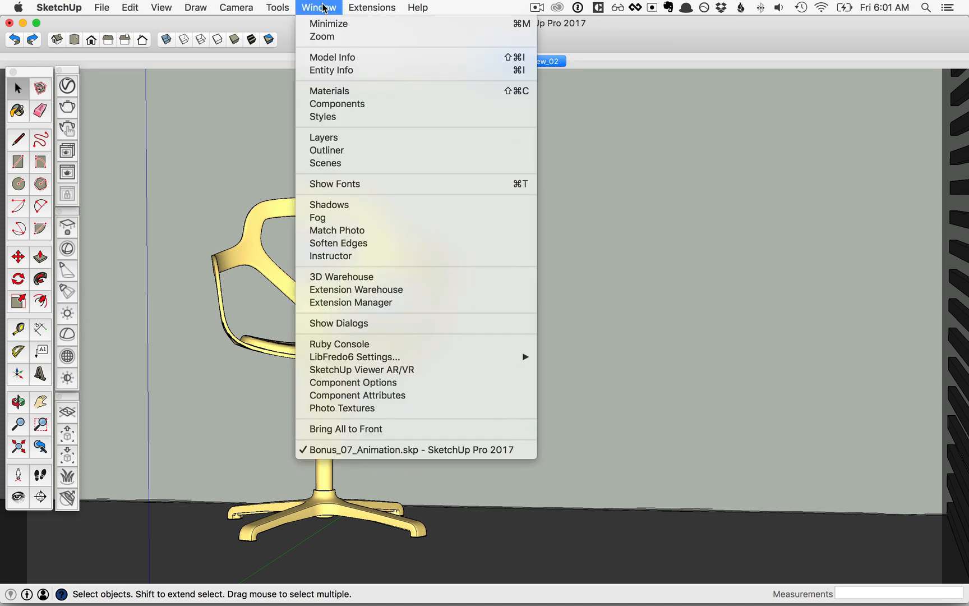
pyautogui.click(333, 57)
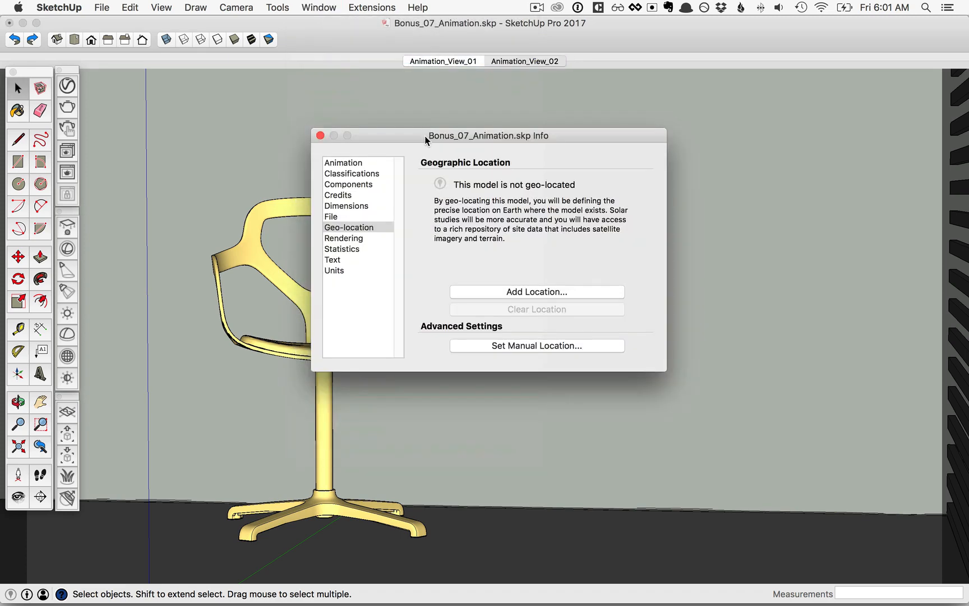
pyautogui.click(343, 163)
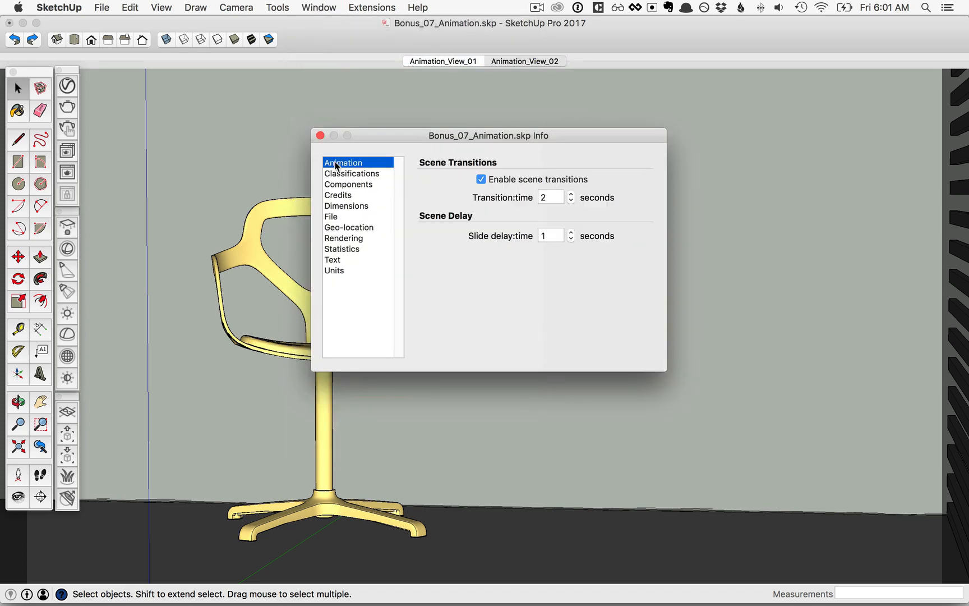
pyautogui.moveTo(531, 212)
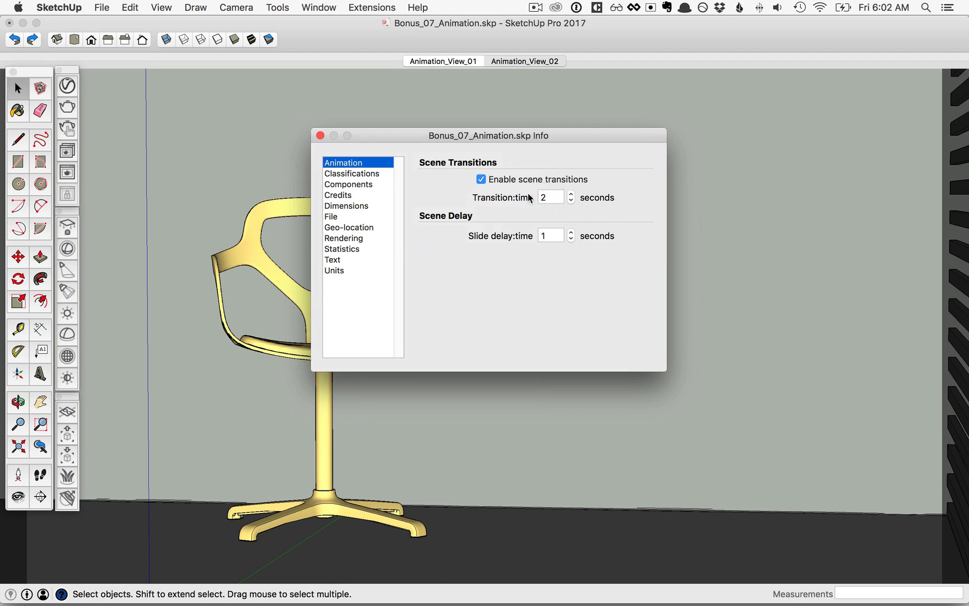
pyautogui.moveTo(537, 208)
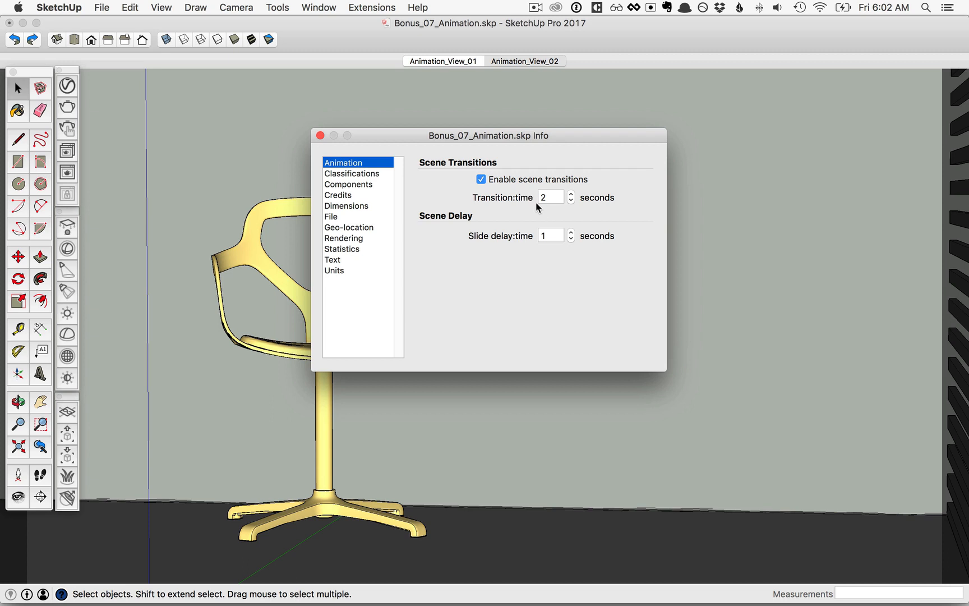
pyautogui.moveTo(577, 213)
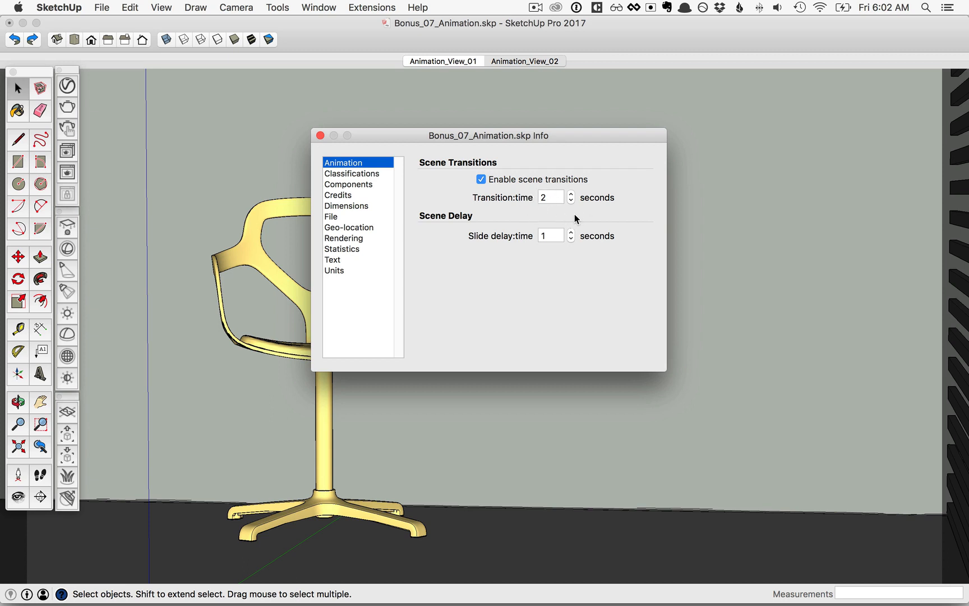
pyautogui.moveTo(518, 212)
pyautogui.write('4')
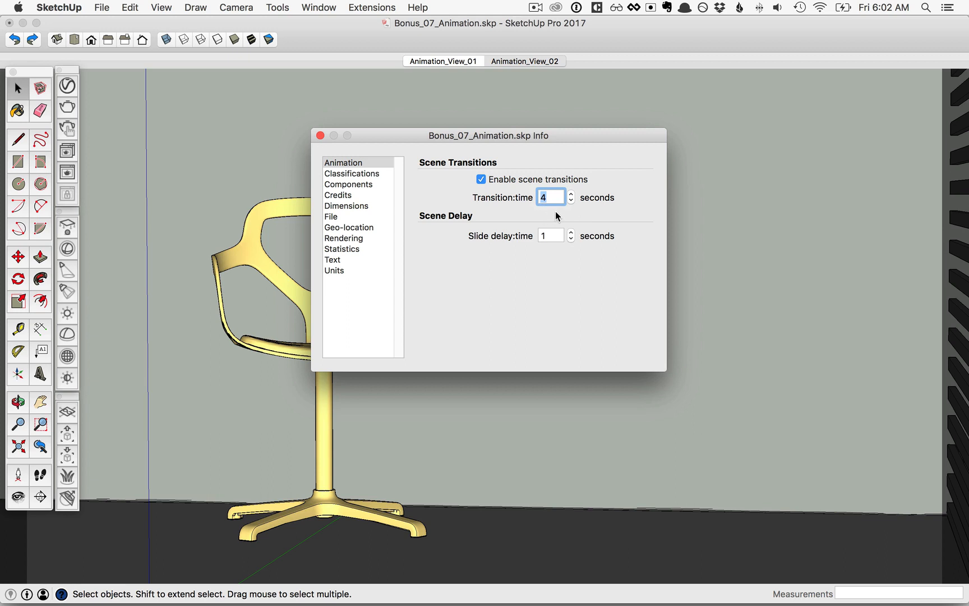
pyautogui.moveTo(538, 241)
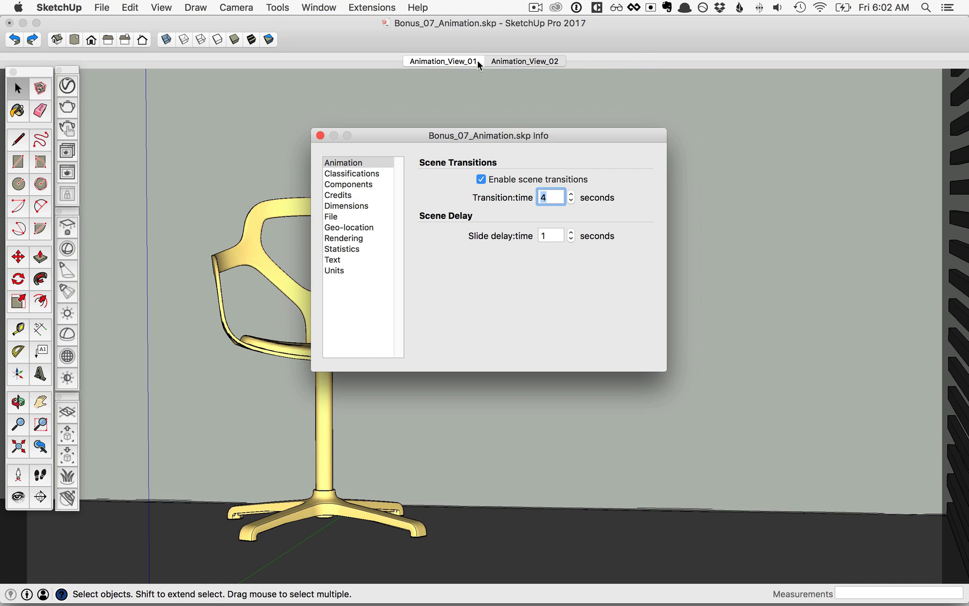
pyautogui.moveTo(557, 223)
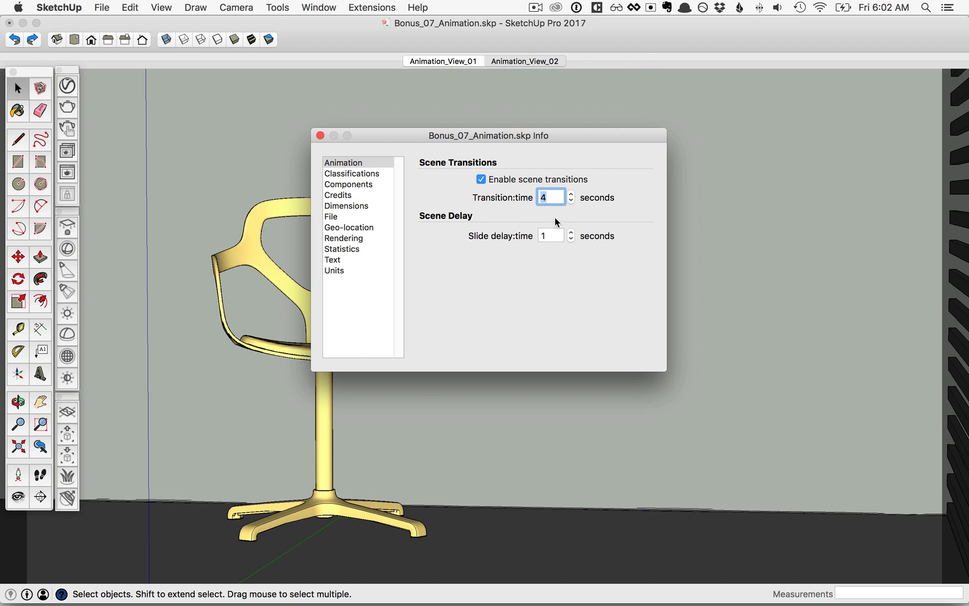
pyautogui.moveTo(535, 178)
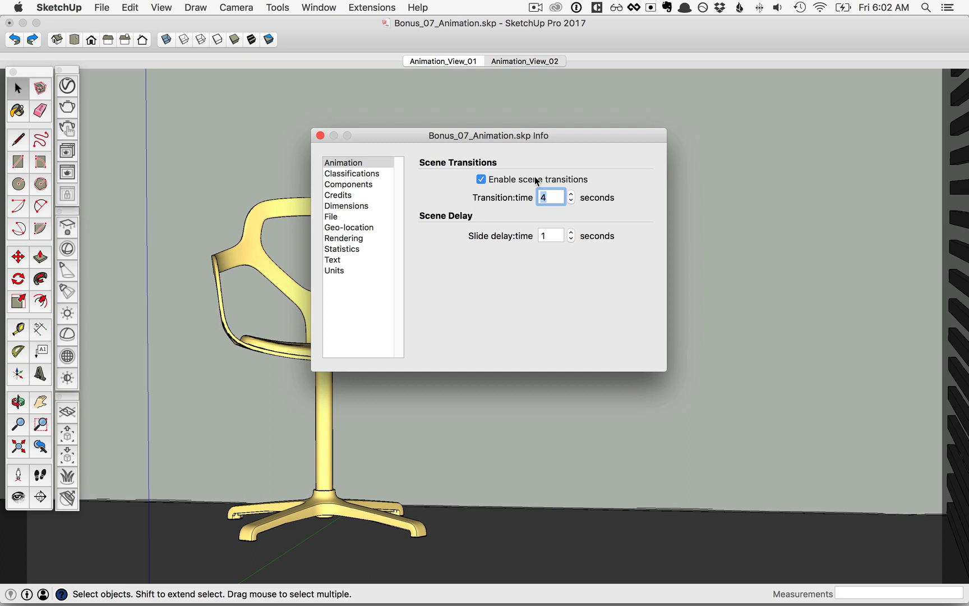
pyautogui.click(550, 235)
pyautogui.write('0')
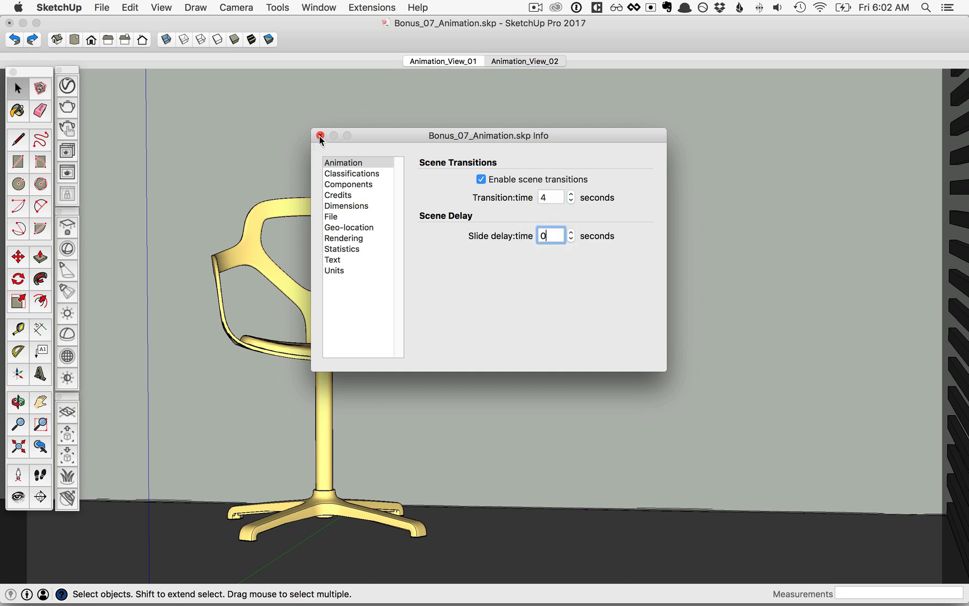
pyautogui.click(320, 136)
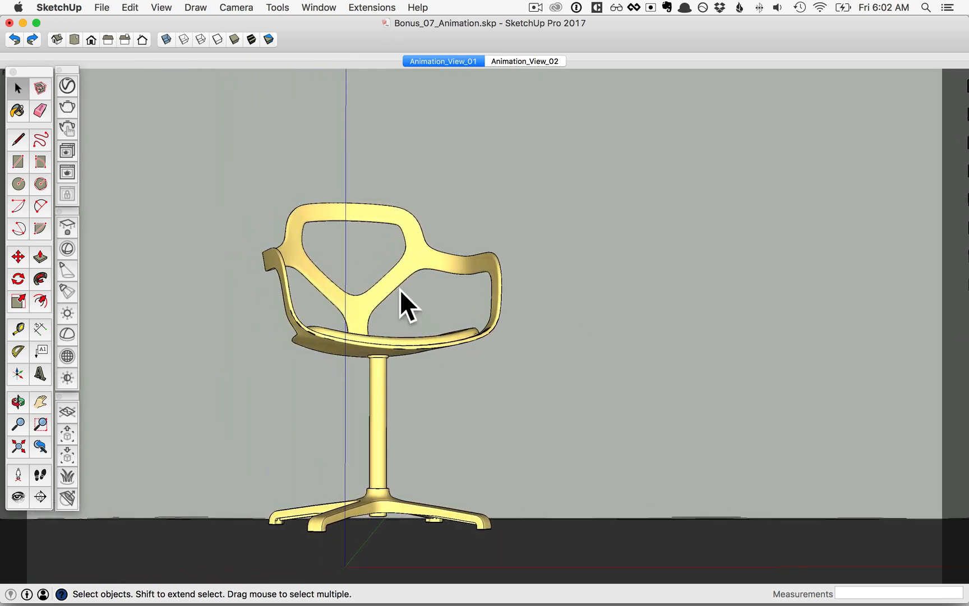
pyautogui.moveTo(534, 276)
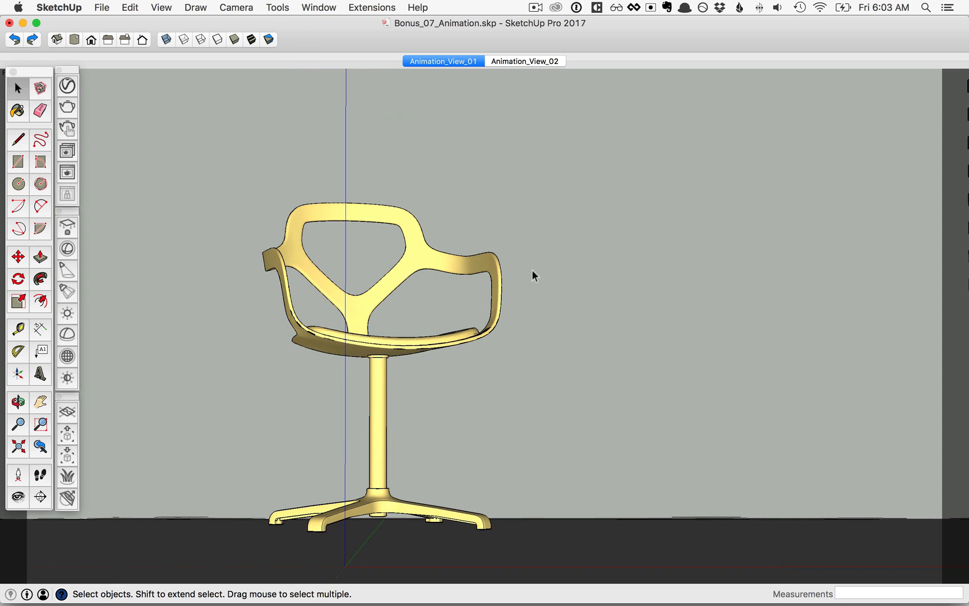
pyautogui.moveTo(48, 89)
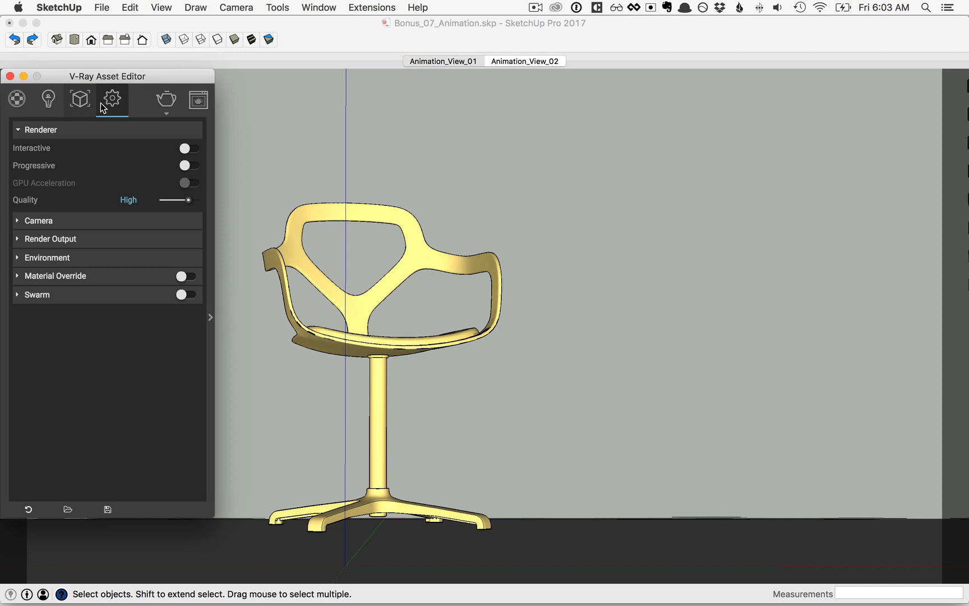
pyautogui.moveTo(155, 161)
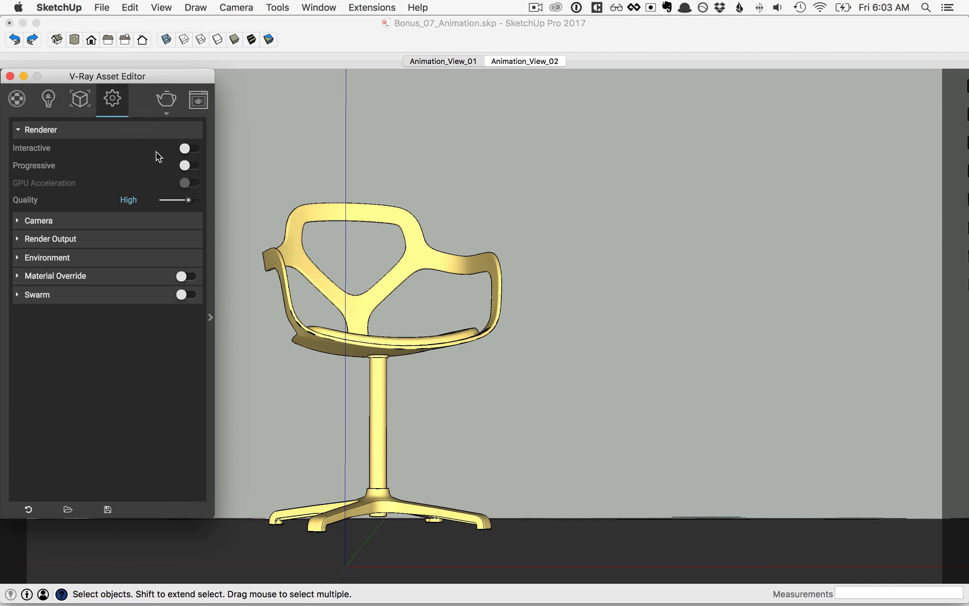
pyautogui.moveTo(147, 216)
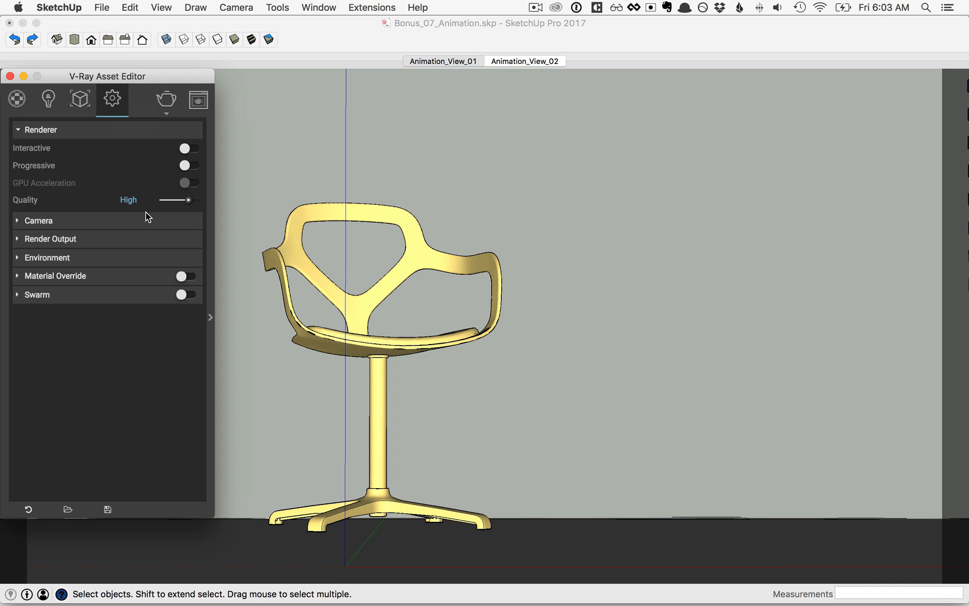
# Step: Expand V-Ray's Render Output rollout showing the 960×540 widescreen size
pyautogui.click(51, 239)
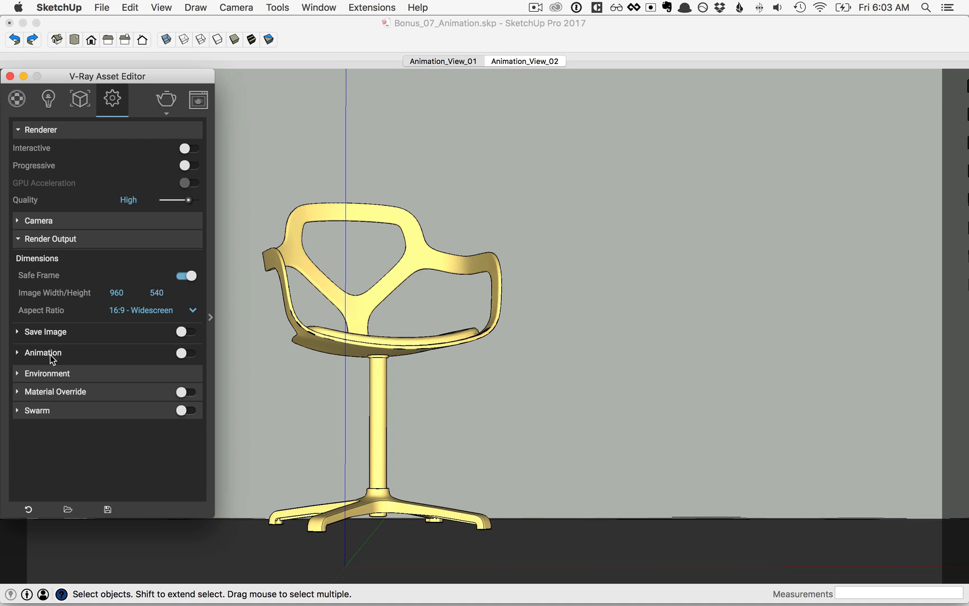
pyautogui.moveTo(49, 359)
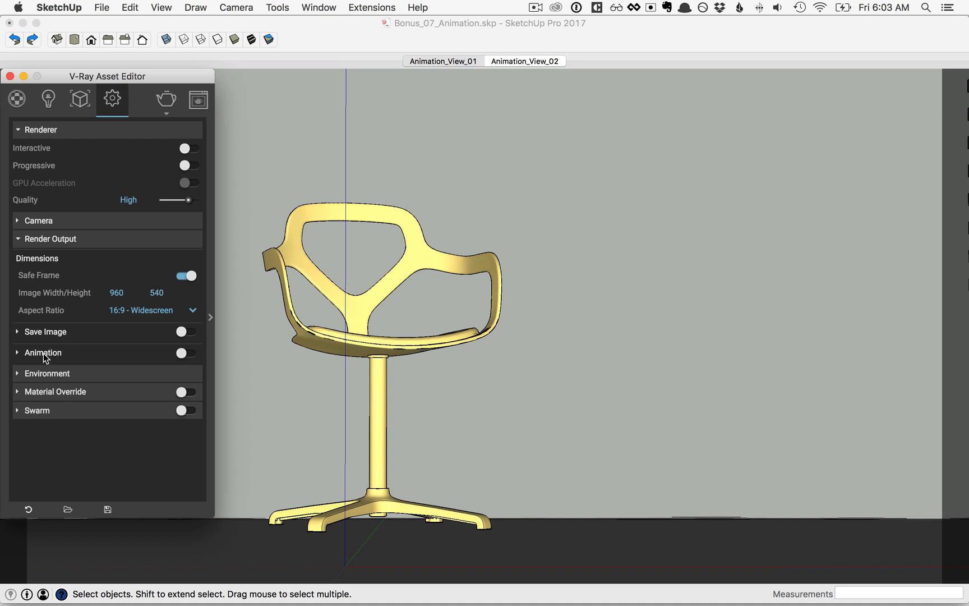
# Step: Enable V-Ray animation and set Time Segment to Entire Animation (frame range 0–120 reviewed)
pyautogui.click(183, 353)
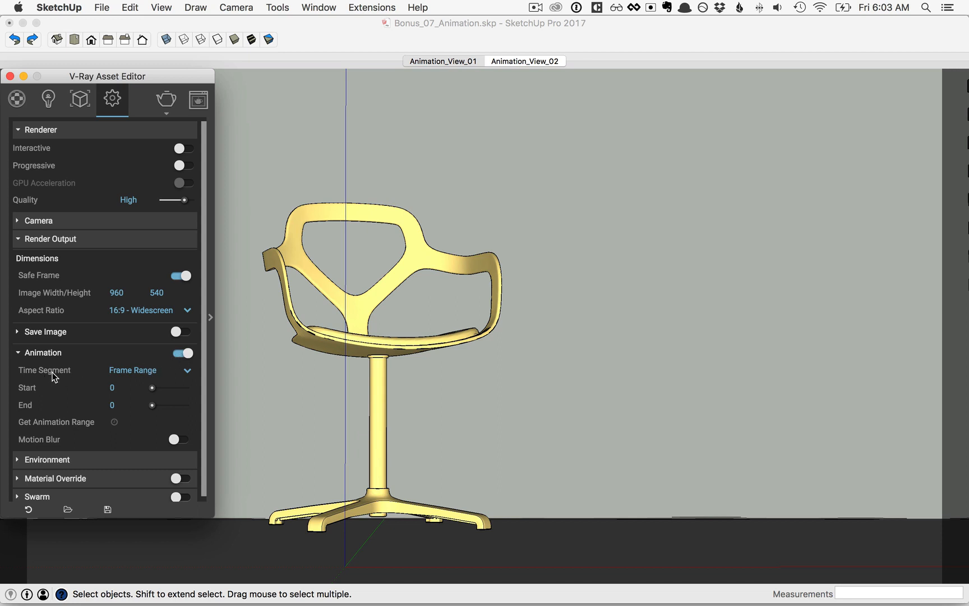
pyautogui.moveTo(137, 370)
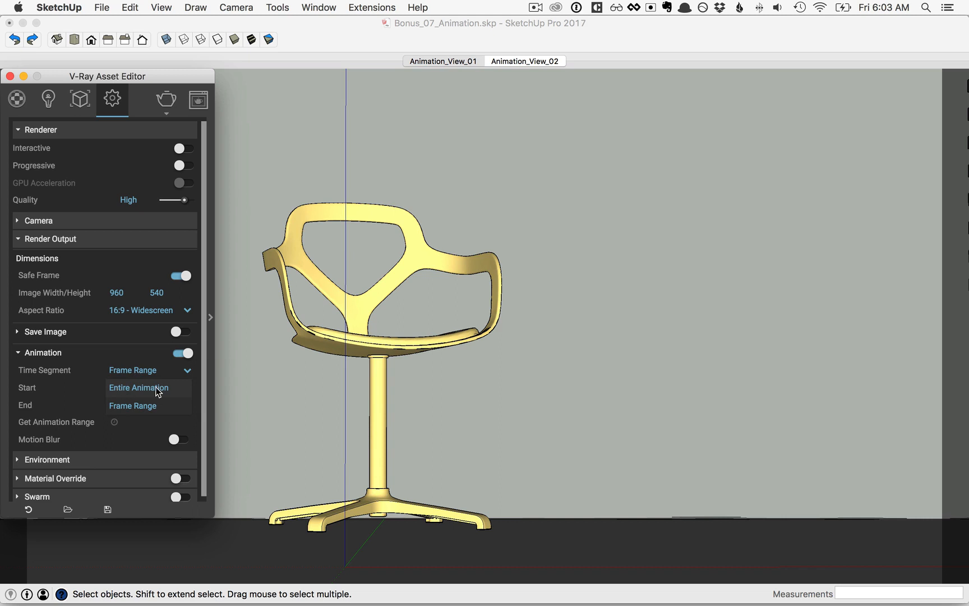
pyautogui.click(138, 370)
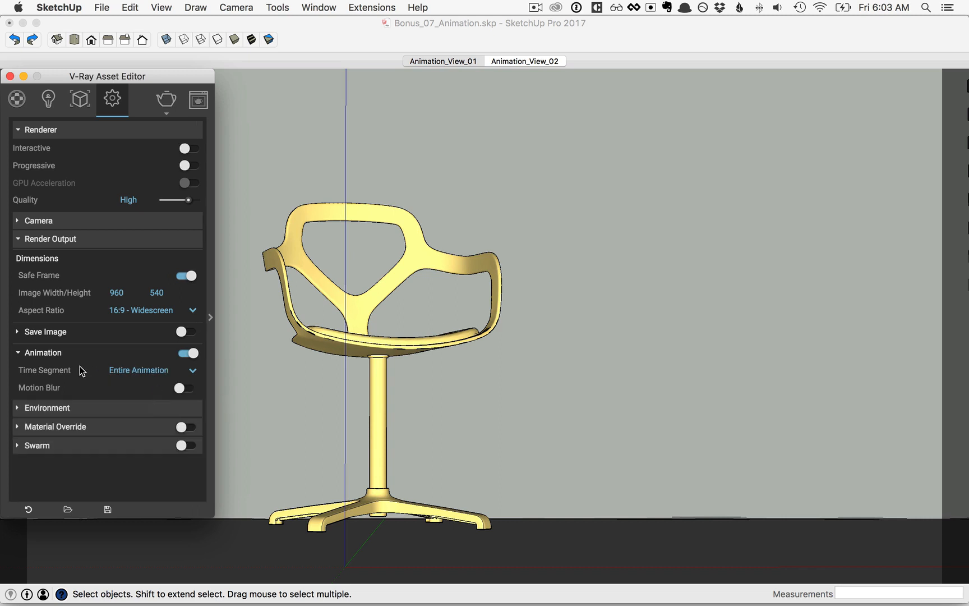
pyautogui.moveTo(200, 370)
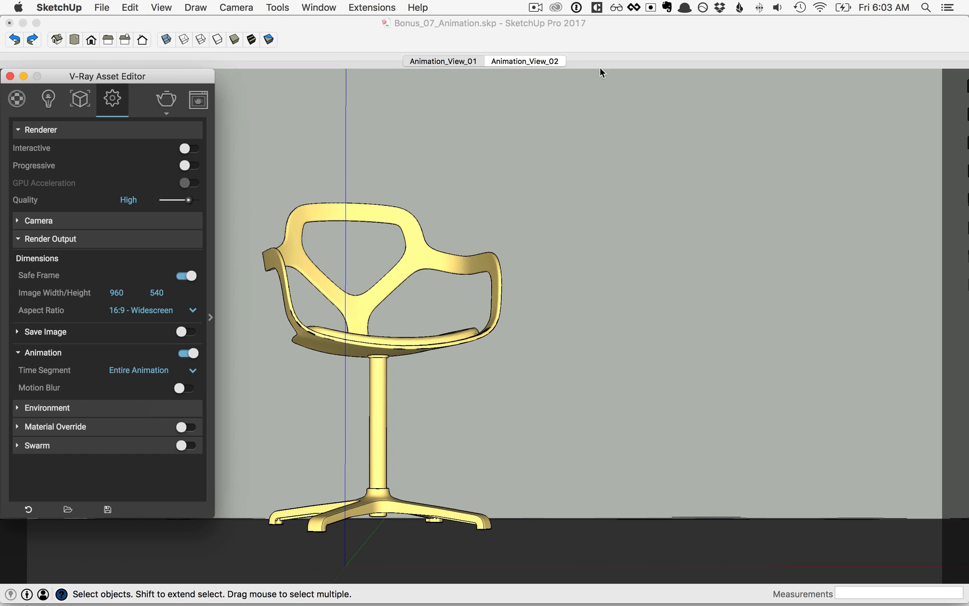
pyautogui.moveTo(174, 378)
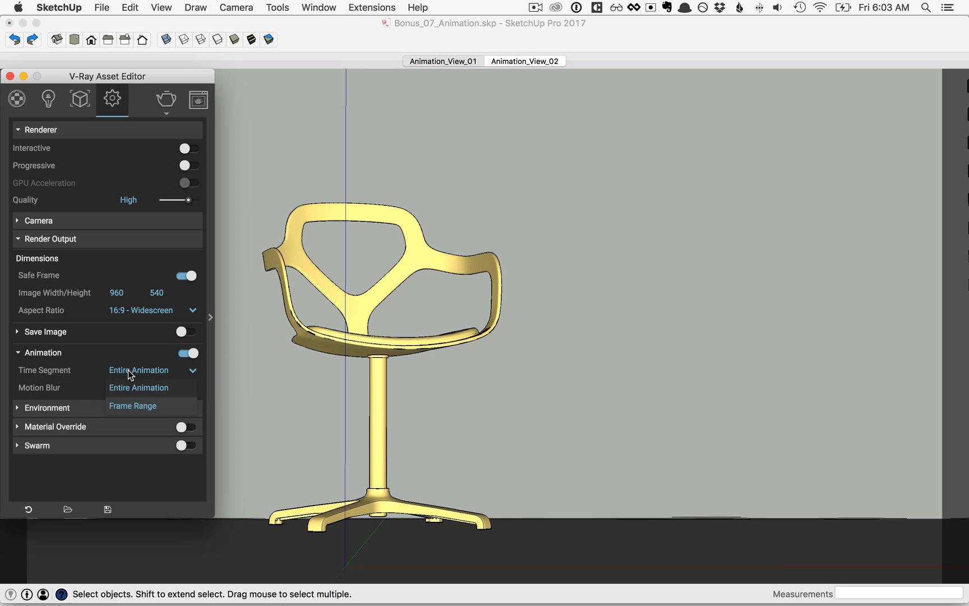
pyautogui.click(132, 405)
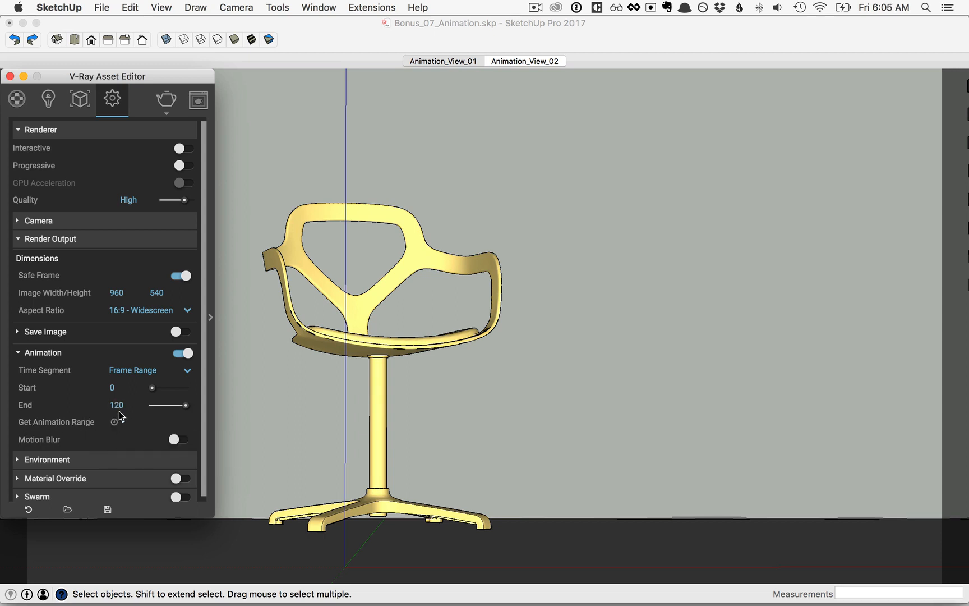
pyautogui.moveTo(137, 444)
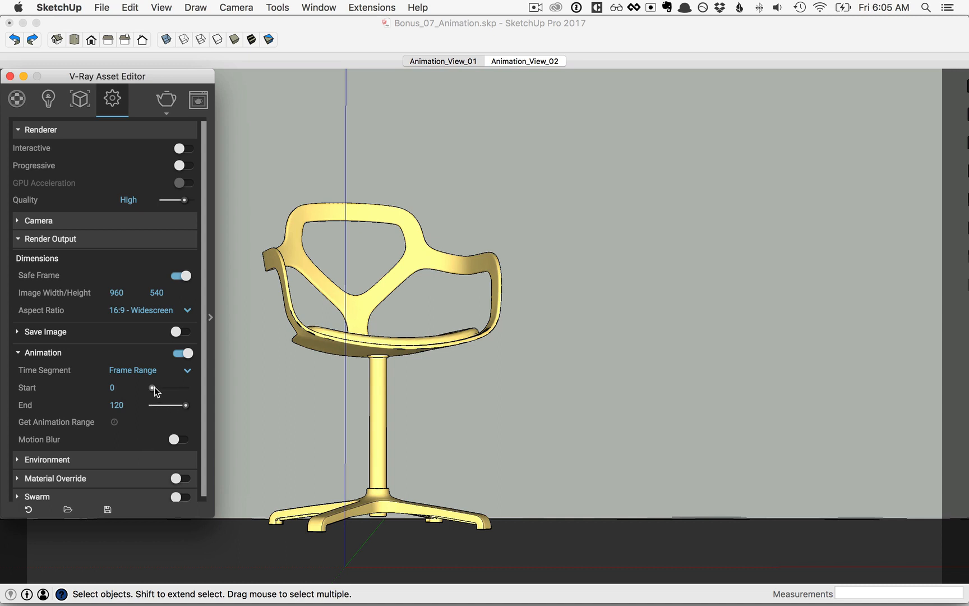
pyautogui.moveTo(189, 421)
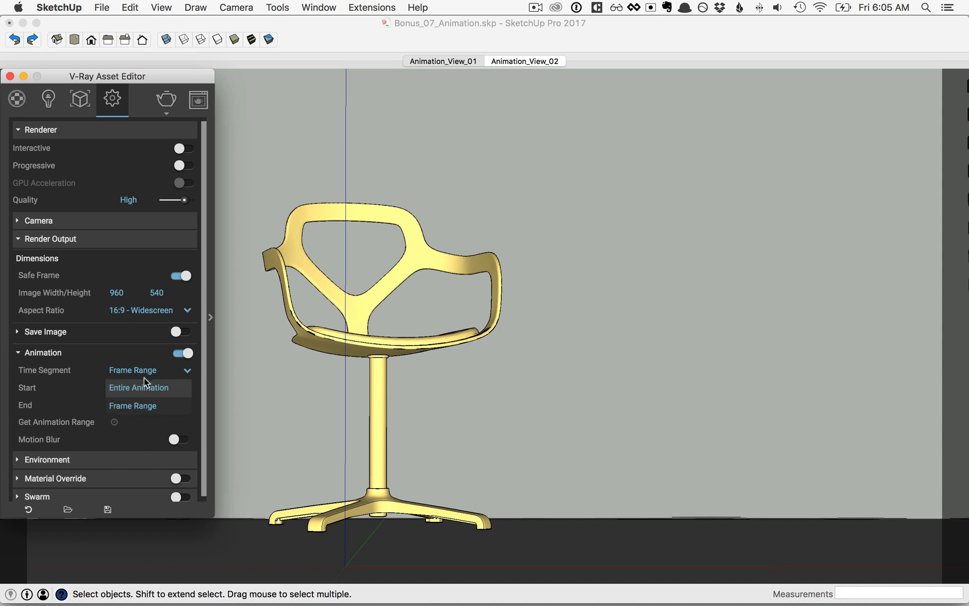
pyautogui.click(148, 370)
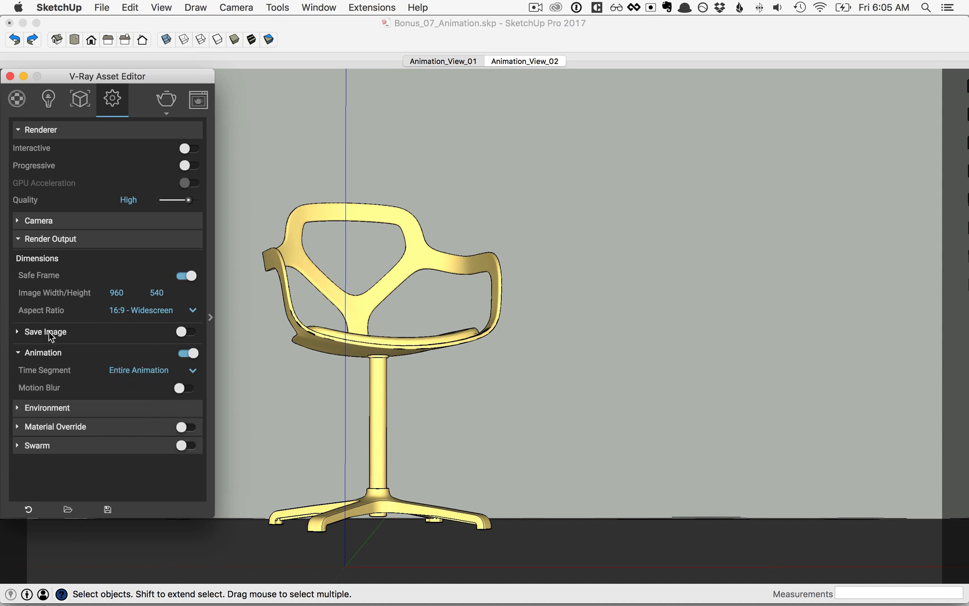
pyautogui.moveTo(211, 335)
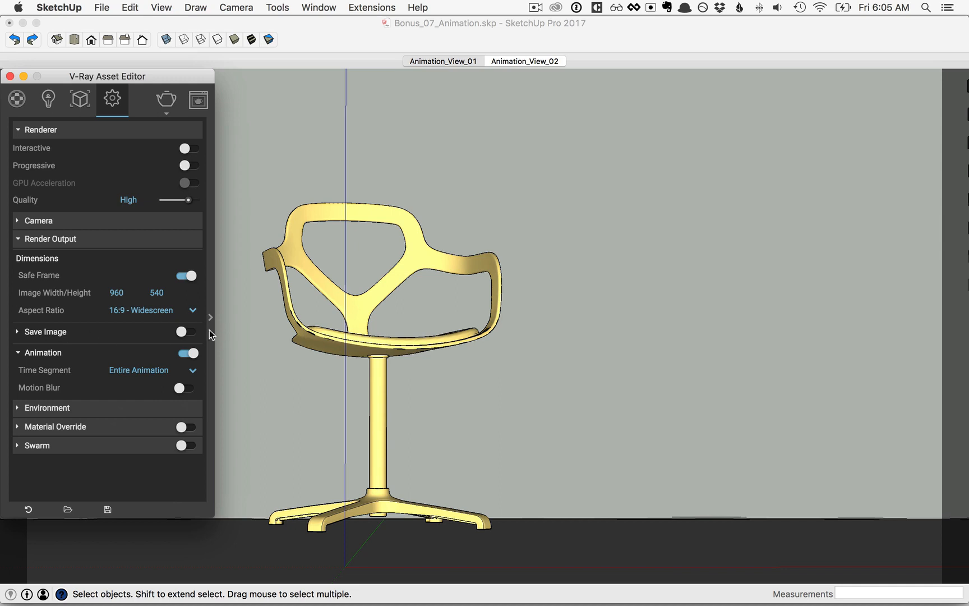
# Step: Enable Save Image and set the output file to chair-animation.png on the Desktop
pyautogui.click(186, 332)
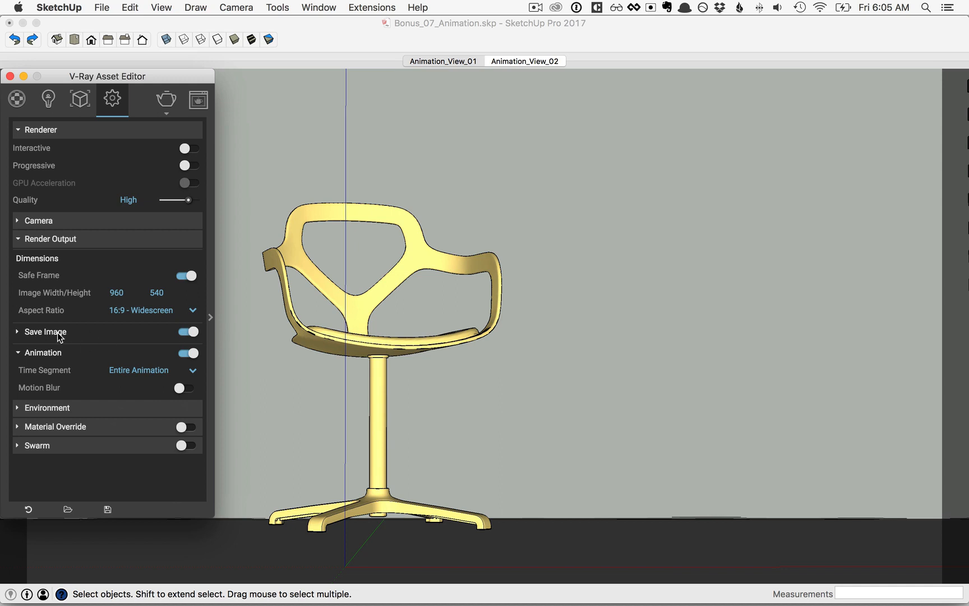
pyautogui.click(44, 331)
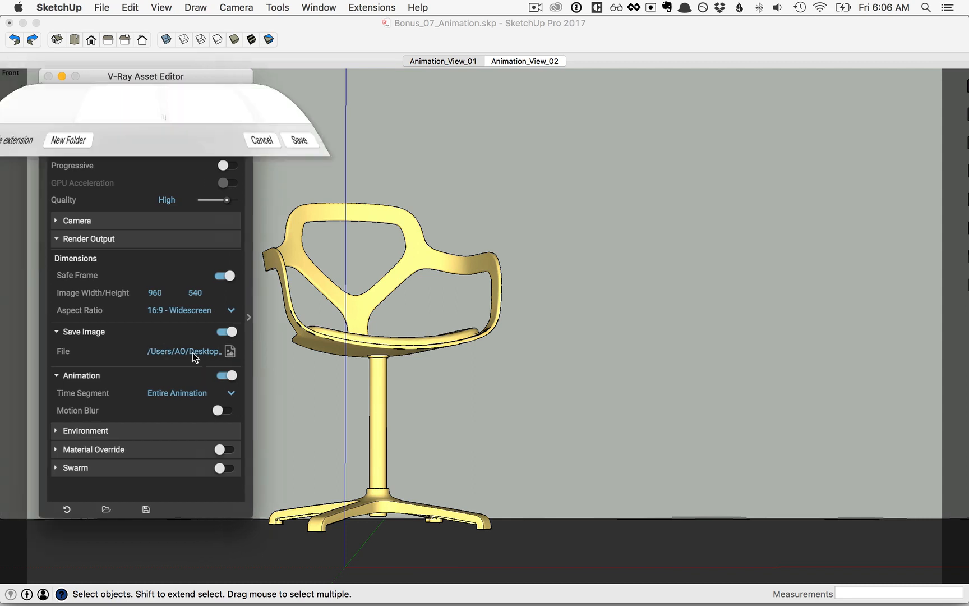
pyautogui.click(231, 351)
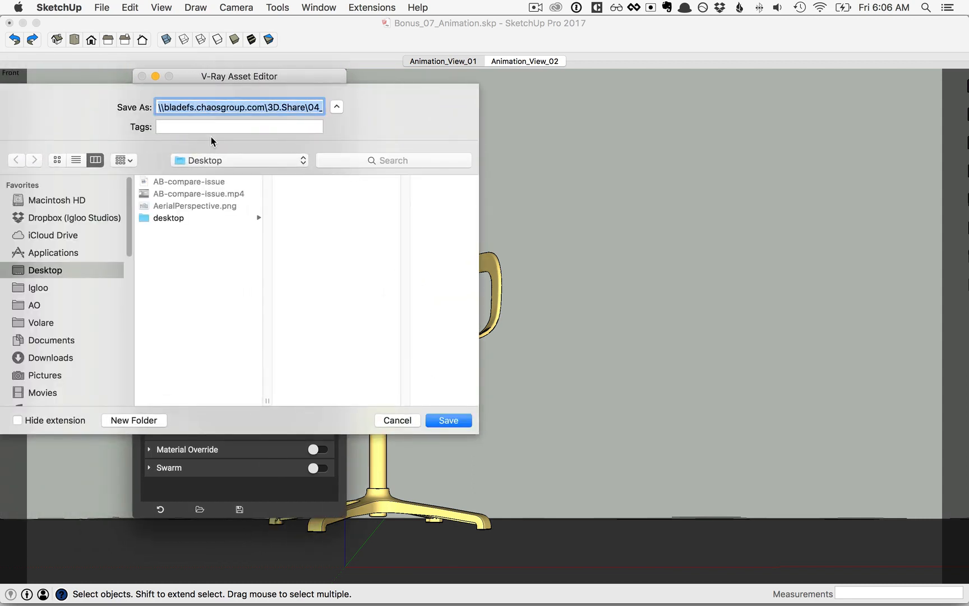
pyautogui.write('chair-ani.png')
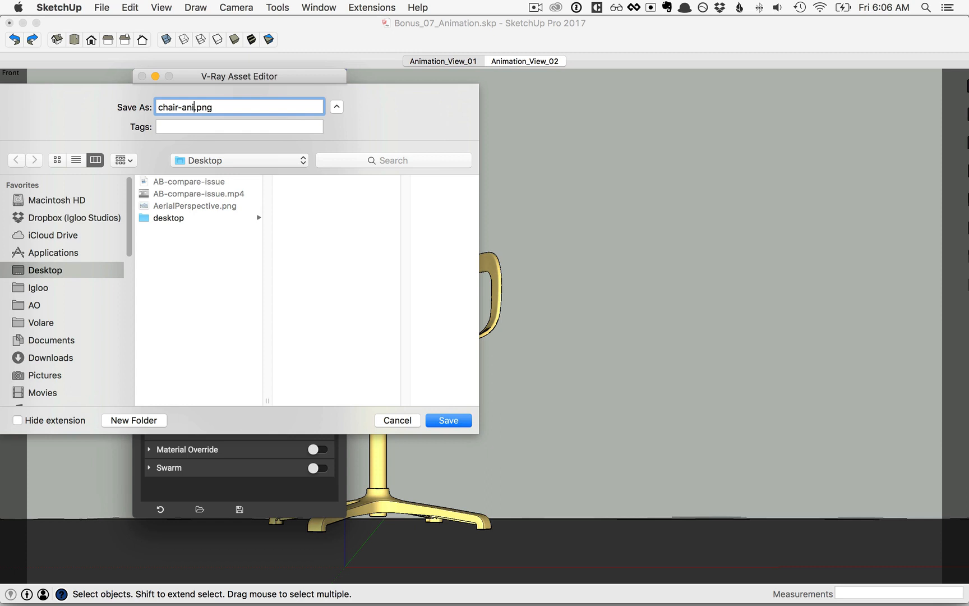
pyautogui.write('mation')
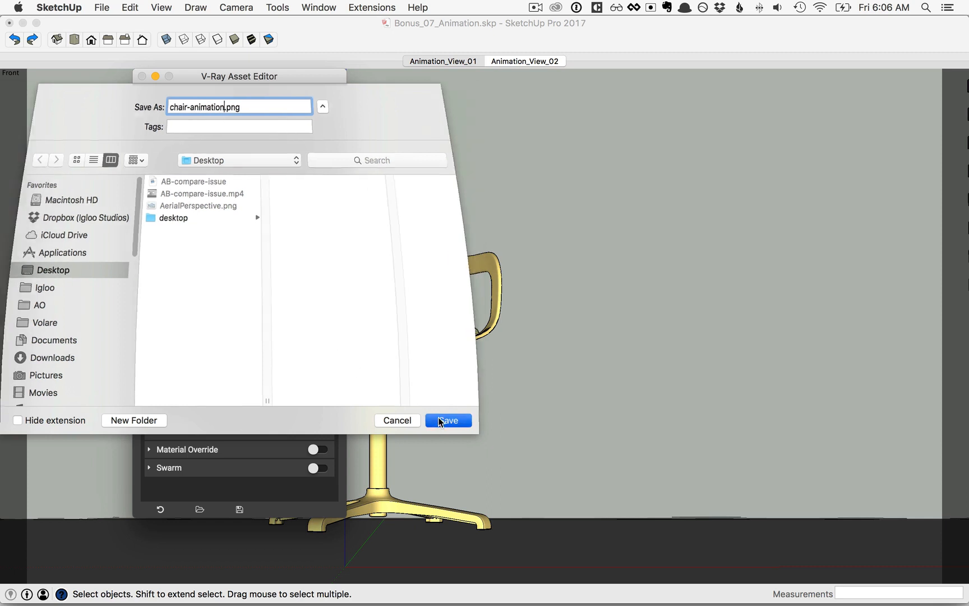
pyautogui.click(447, 421)
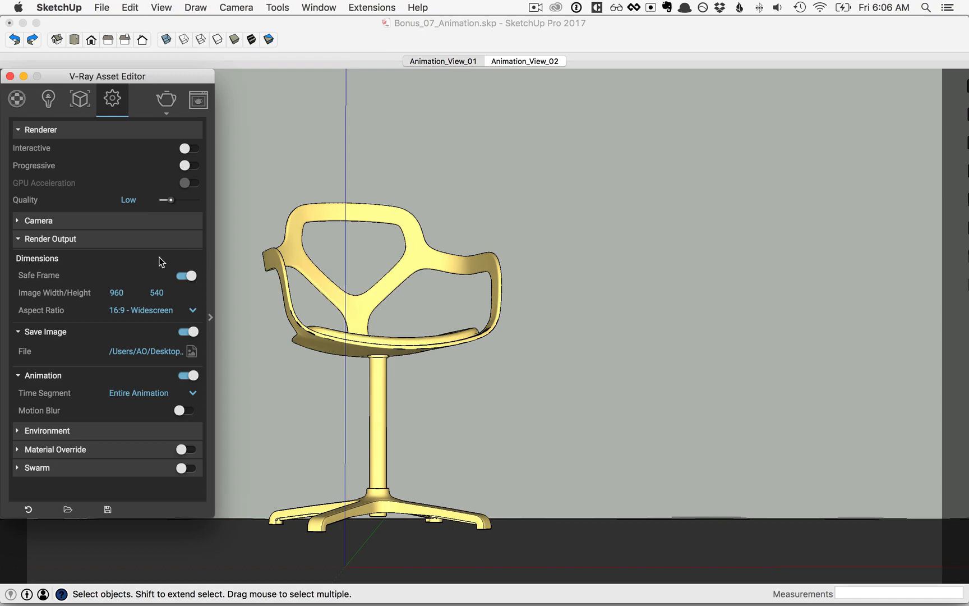
pyautogui.moveTo(166, 99)
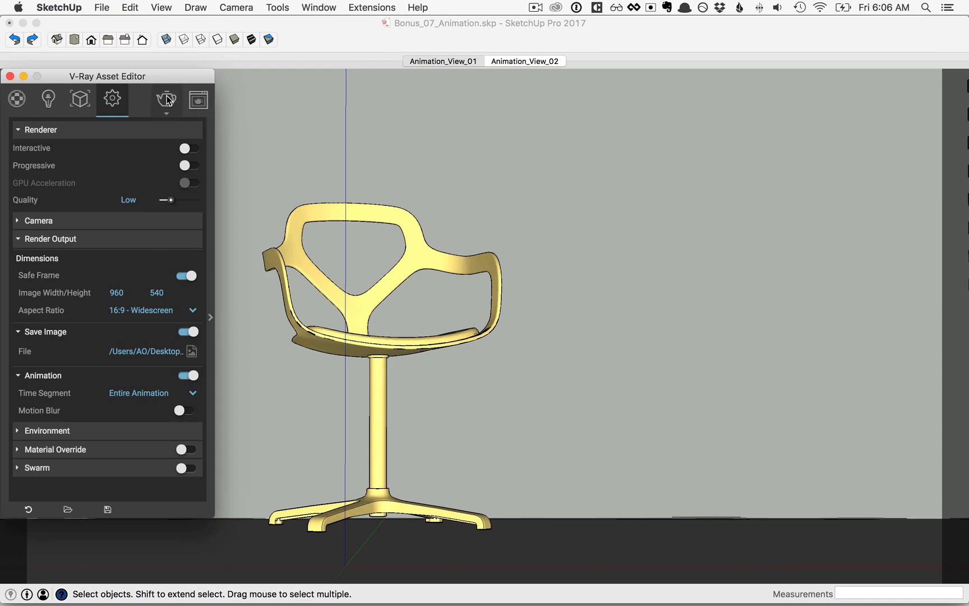
# Step: Start the V-Ray render of the chair animation into the frame buffer
pyautogui.click(165, 99)
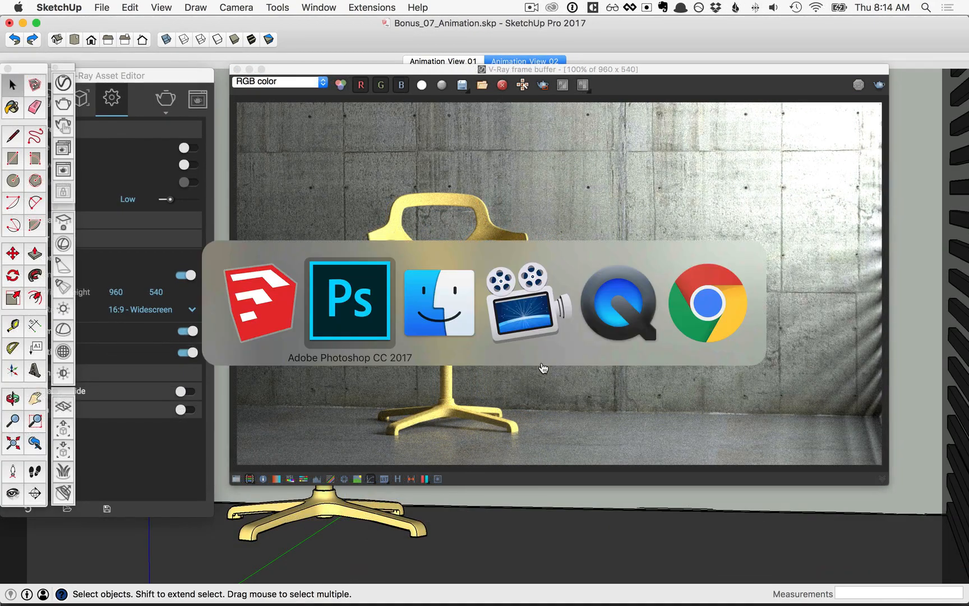
# Step: Use File > Open and select chair-animation.0001.png in the Chair Animation folder
pyautogui.click(349, 301)
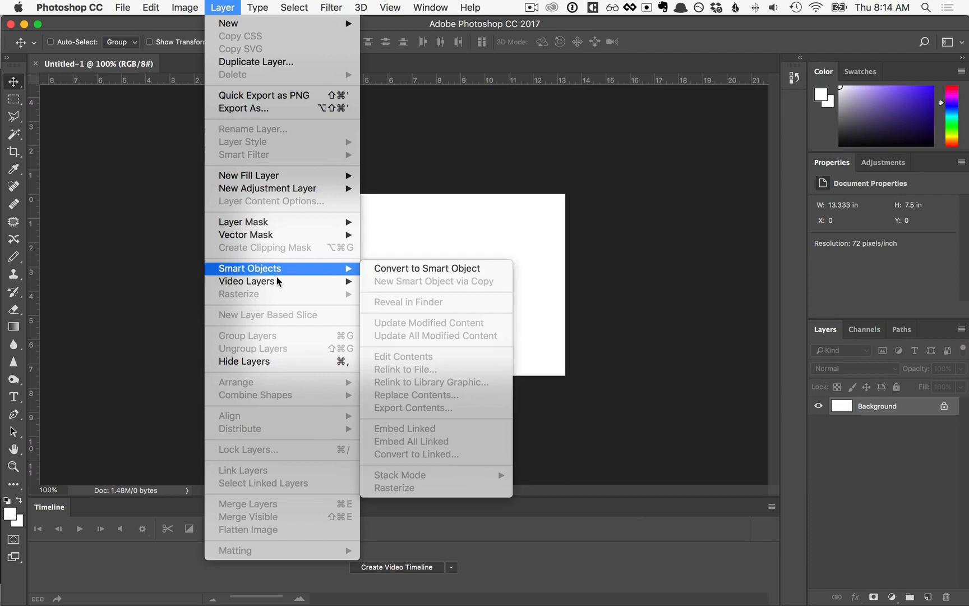
pyautogui.click(403, 355)
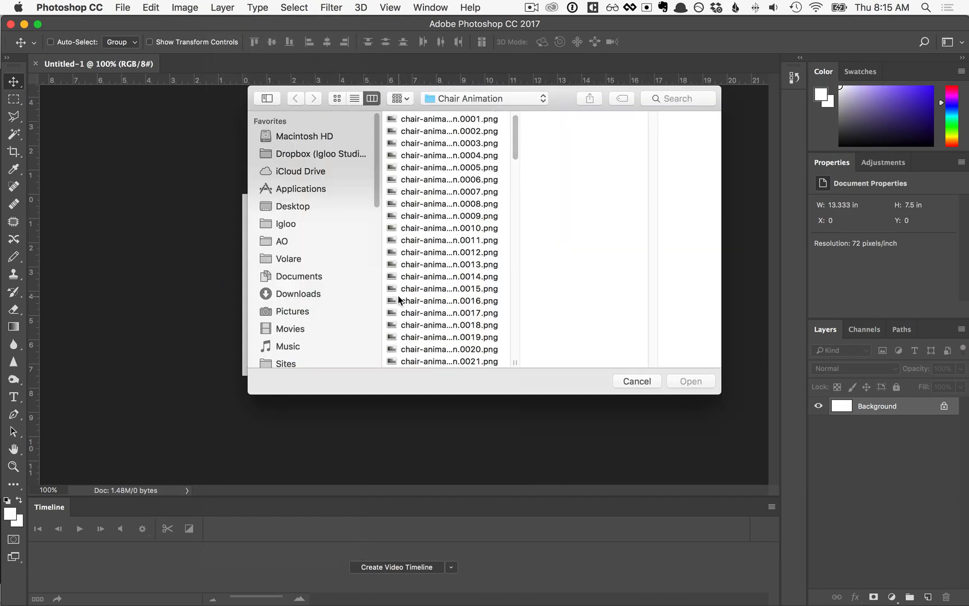
pyautogui.click(448, 119)
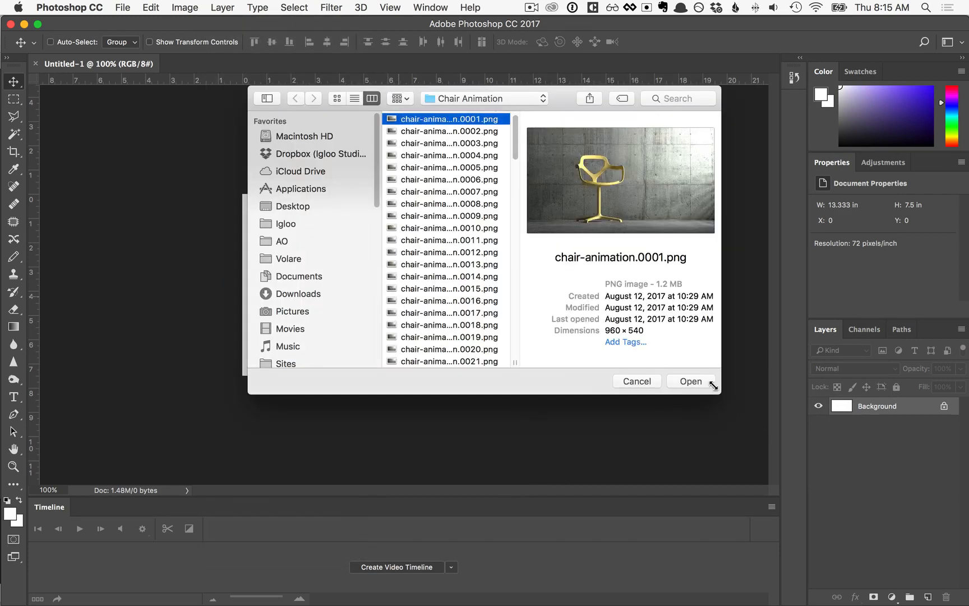